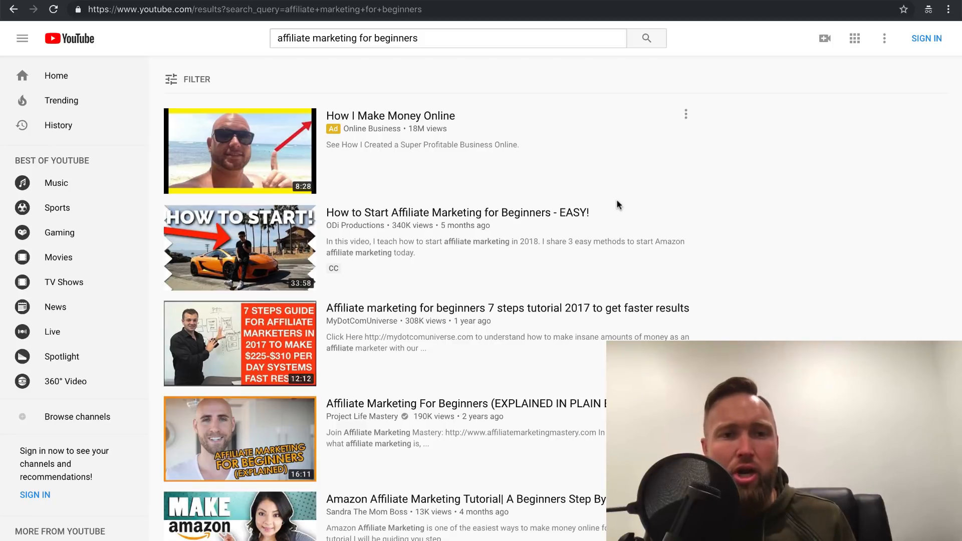
mouse_move(431, 52)
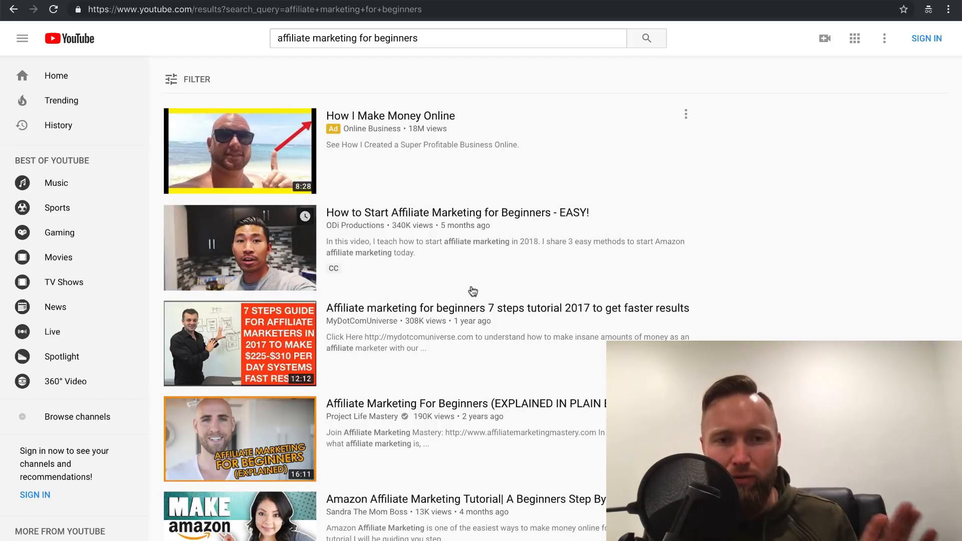
mouse_move(240, 249)
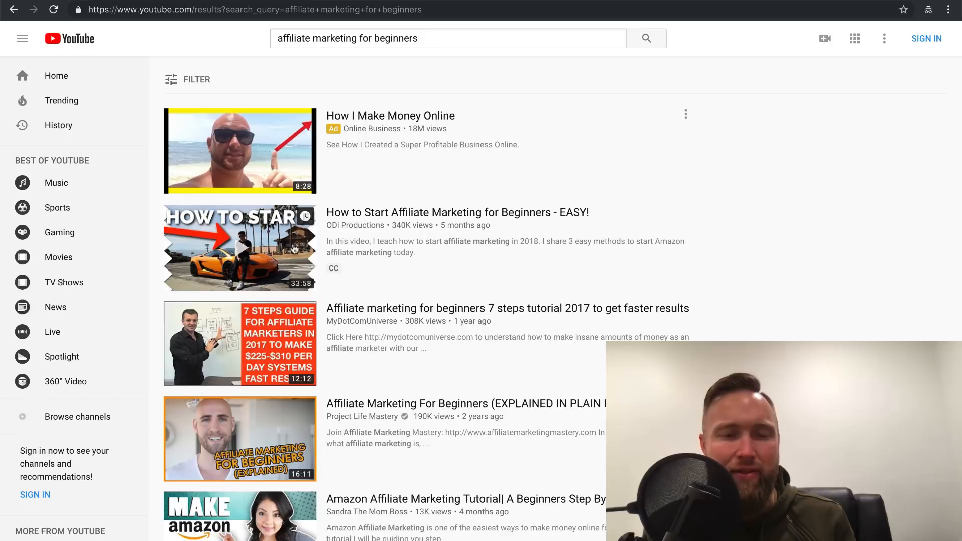
mouse_move(502, 295)
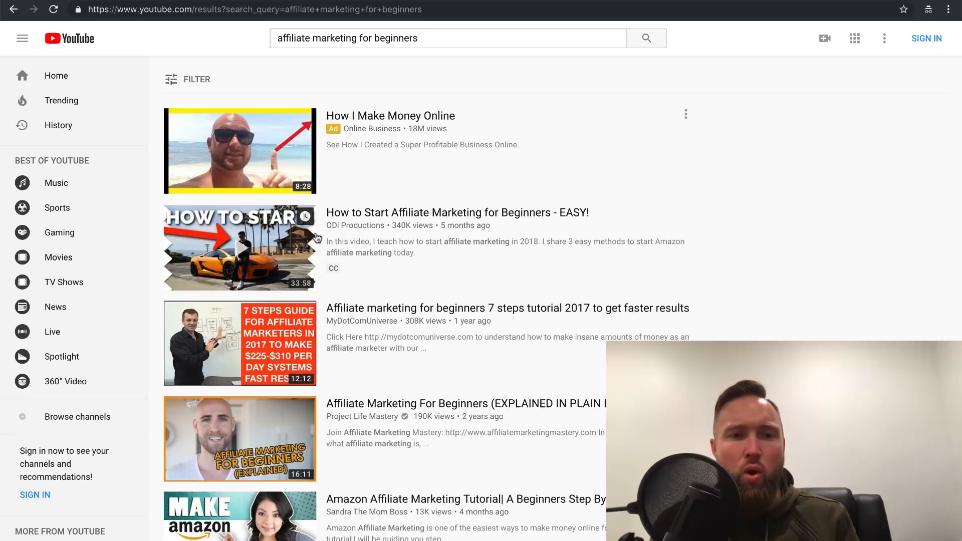
mouse_move(320, 93)
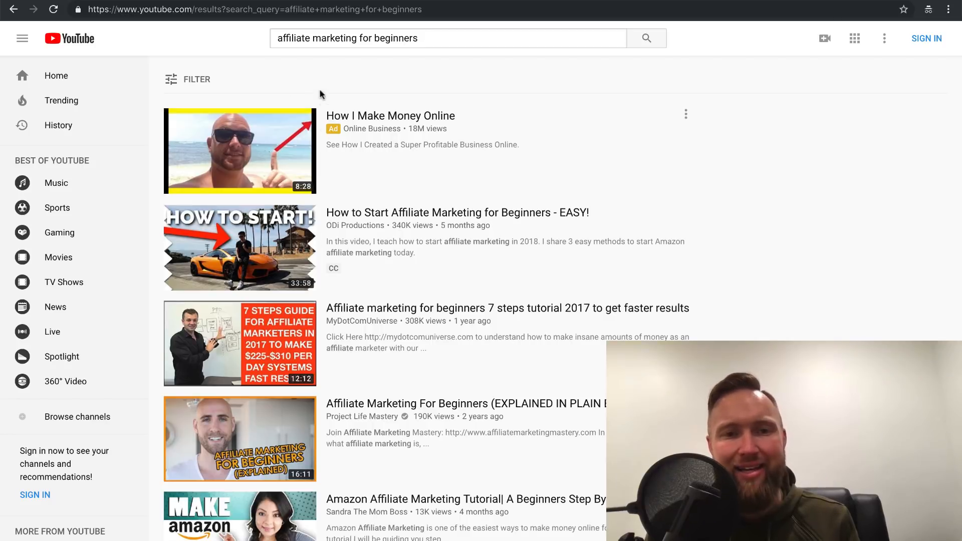
mouse_move(350, 94)
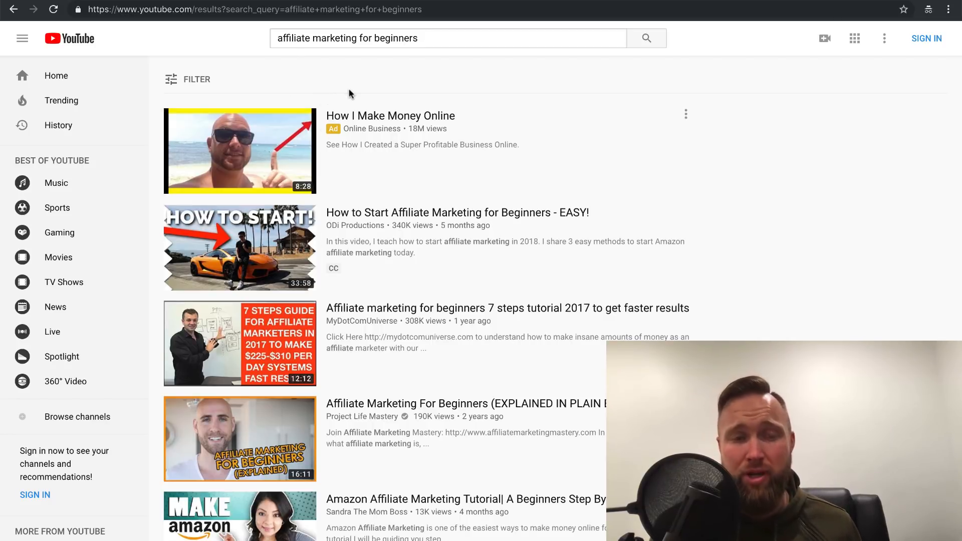
mouse_move(317, 163)
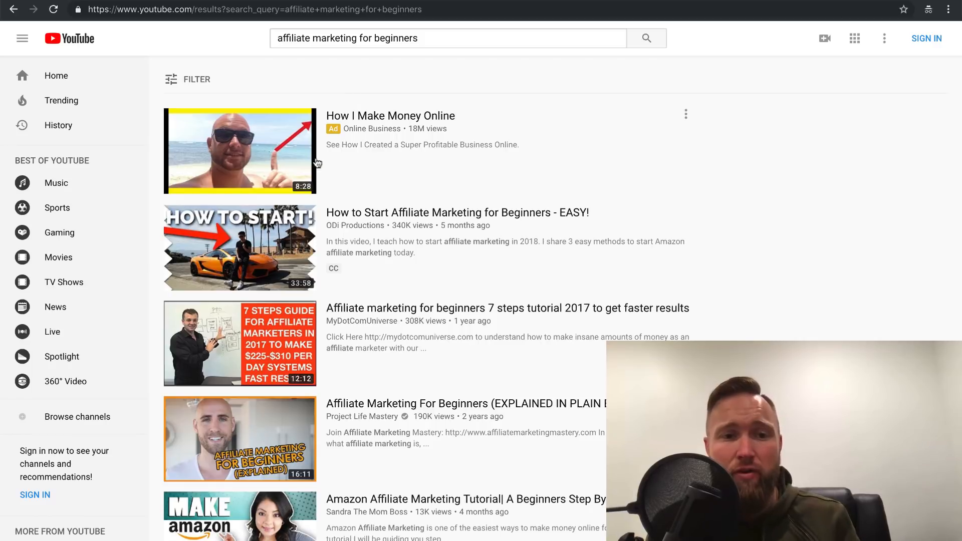
mouse_move(410, 300)
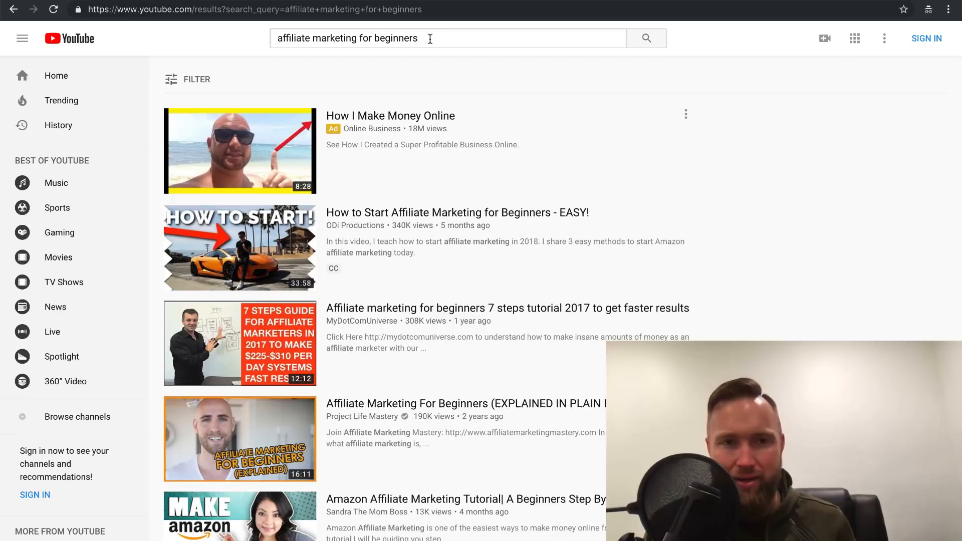
- Select the existing 'affiliate marketing for beginners' query in the search box
click(429, 38)
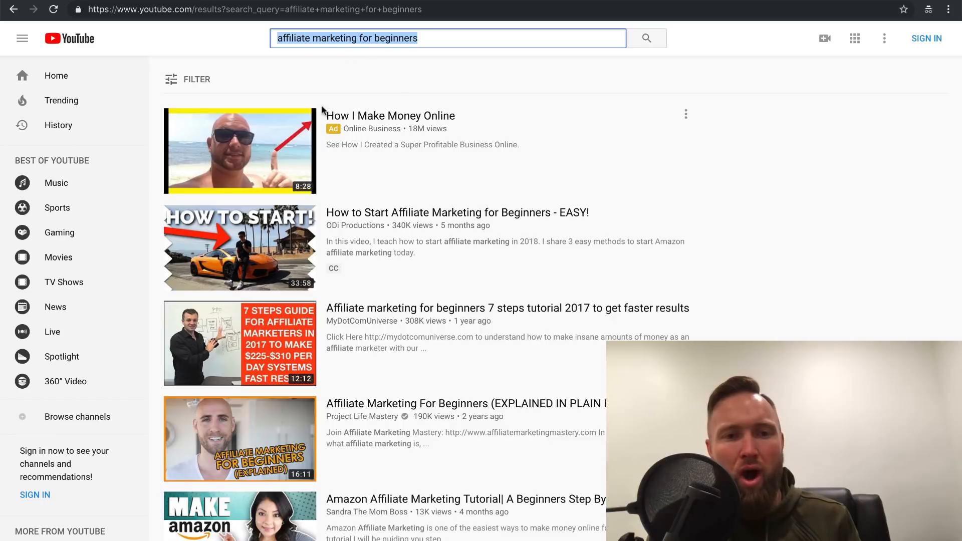
mouse_move(352, 139)
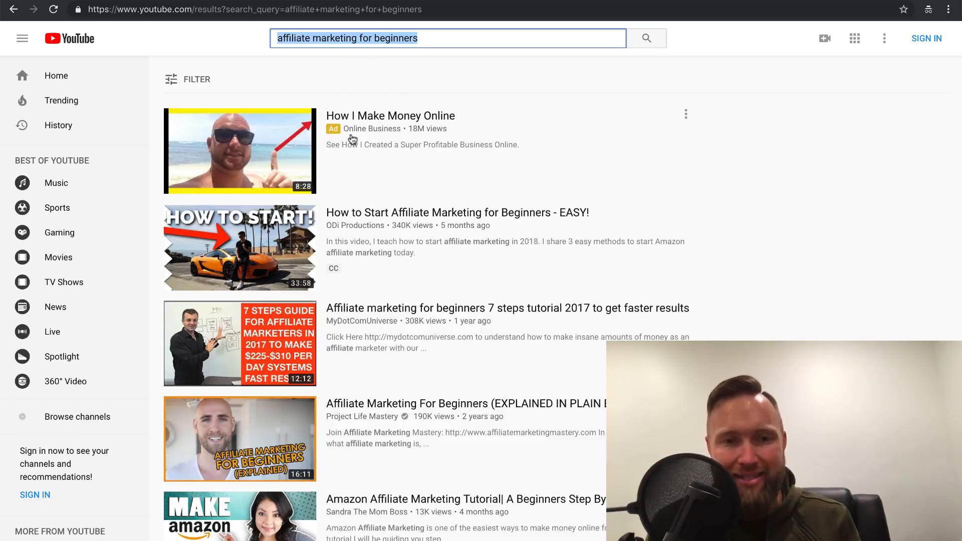
mouse_move(399, 93)
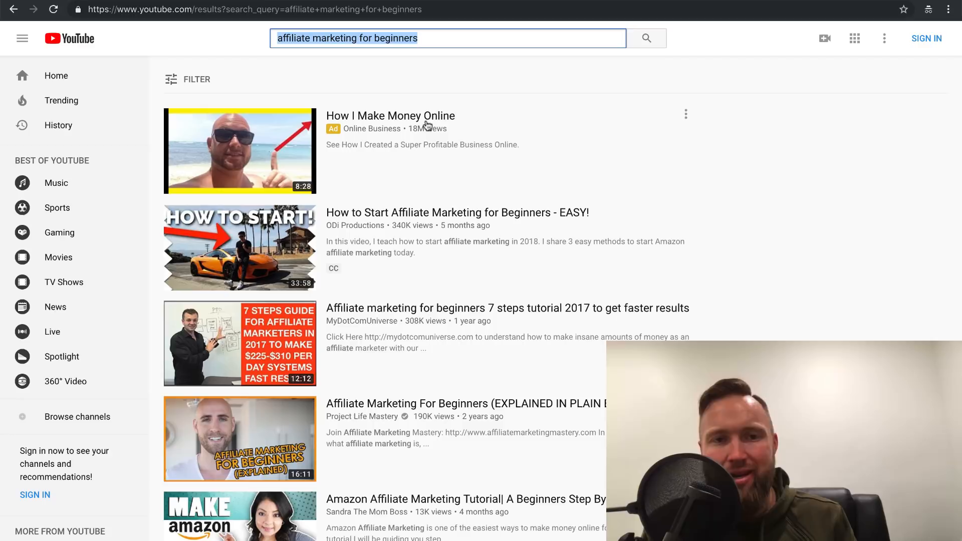
mouse_move(365, 120)
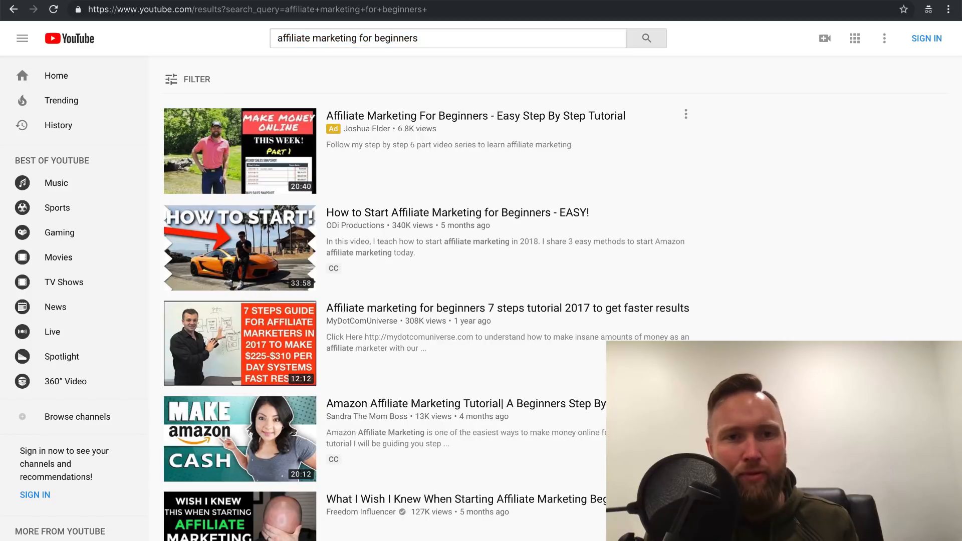
click(408, 38)
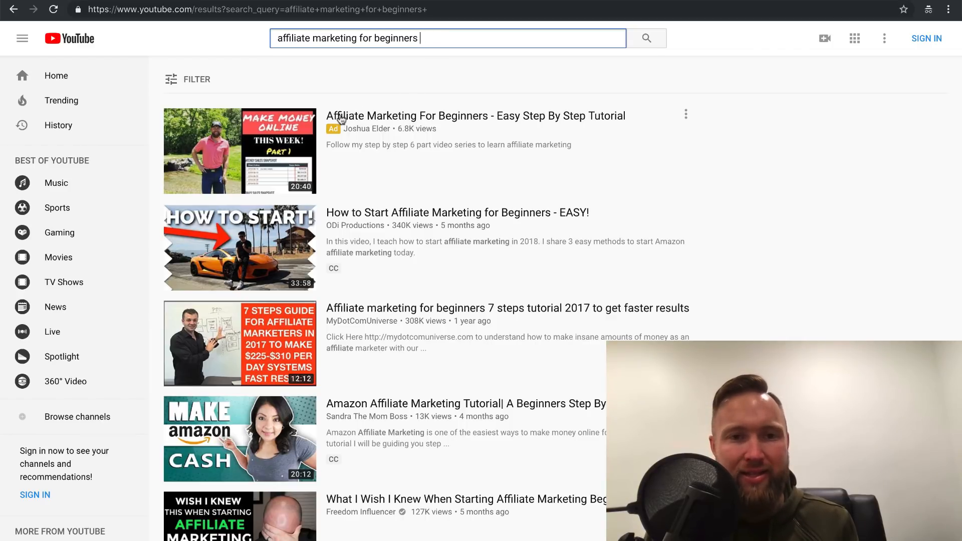
mouse_move(411, 119)
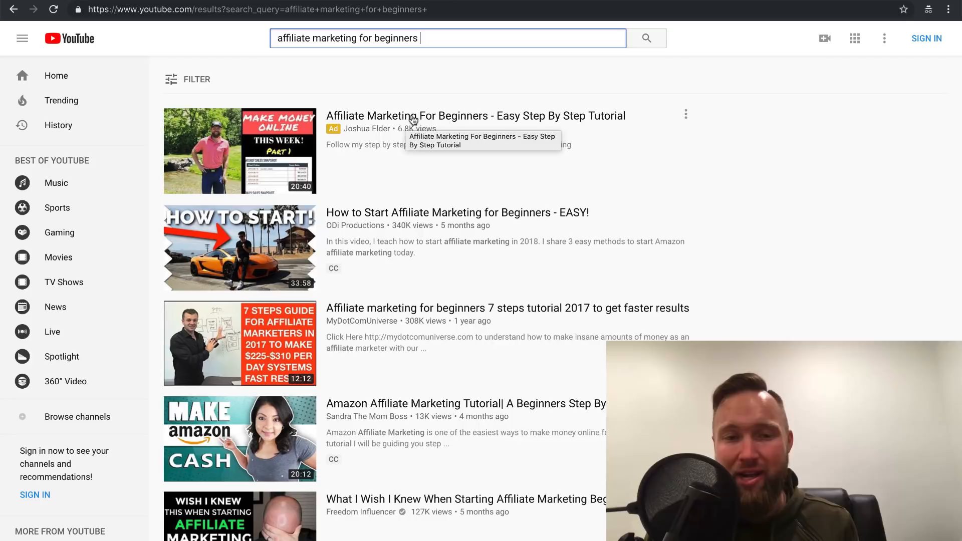
mouse_move(399, 89)
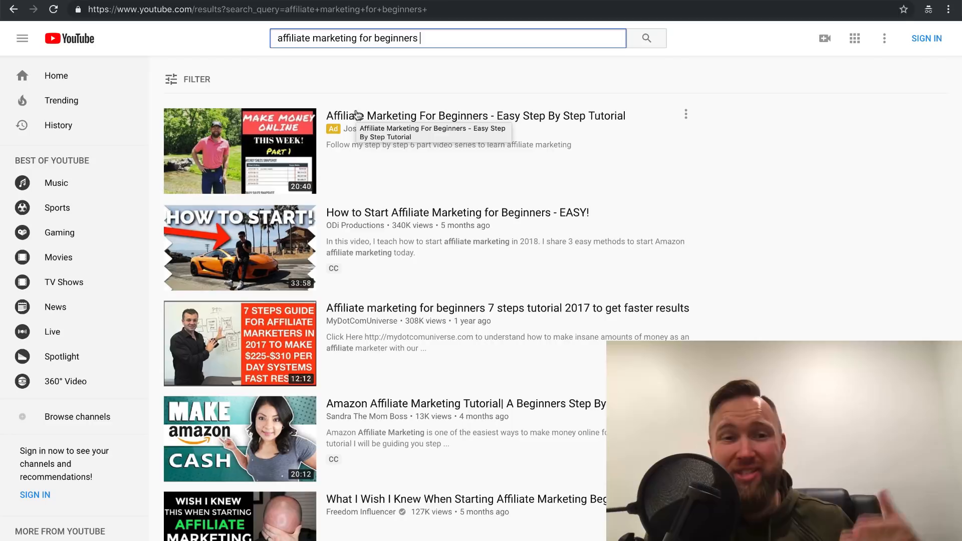
mouse_move(334, 136)
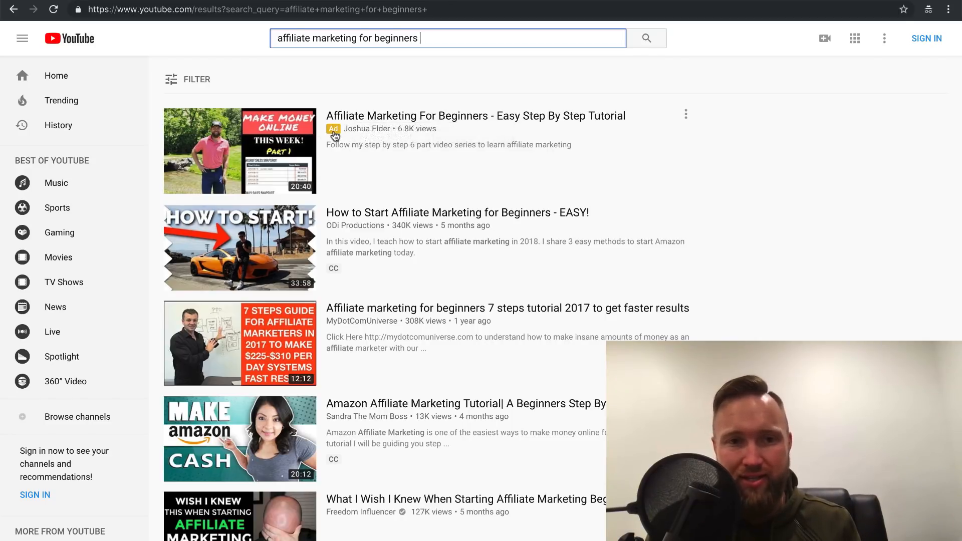
mouse_move(570, 139)
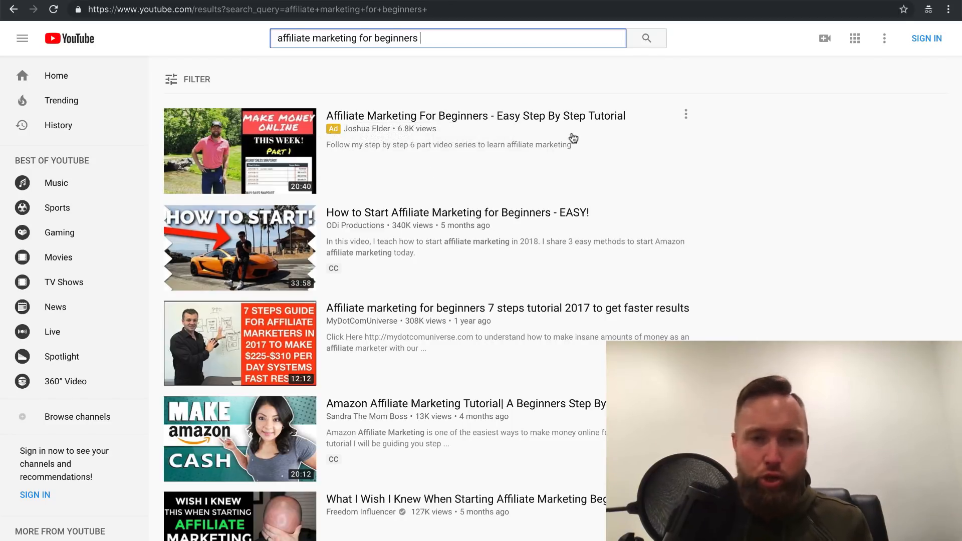
mouse_move(545, 100)
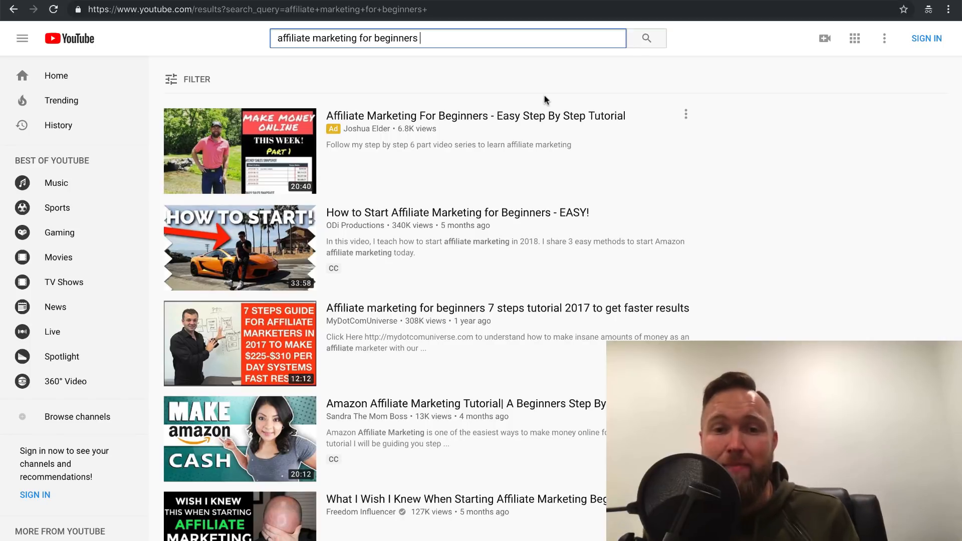
mouse_move(524, 74)
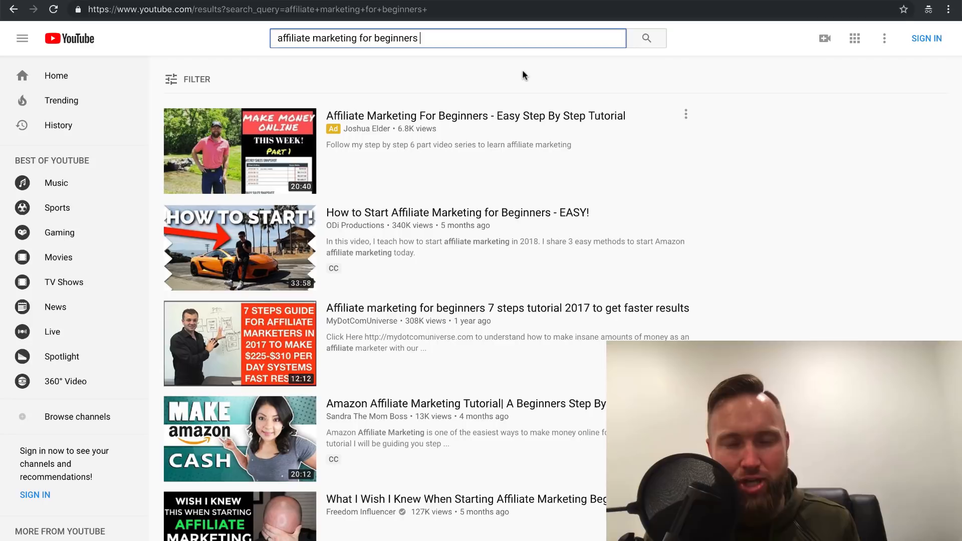
mouse_move(461, 115)
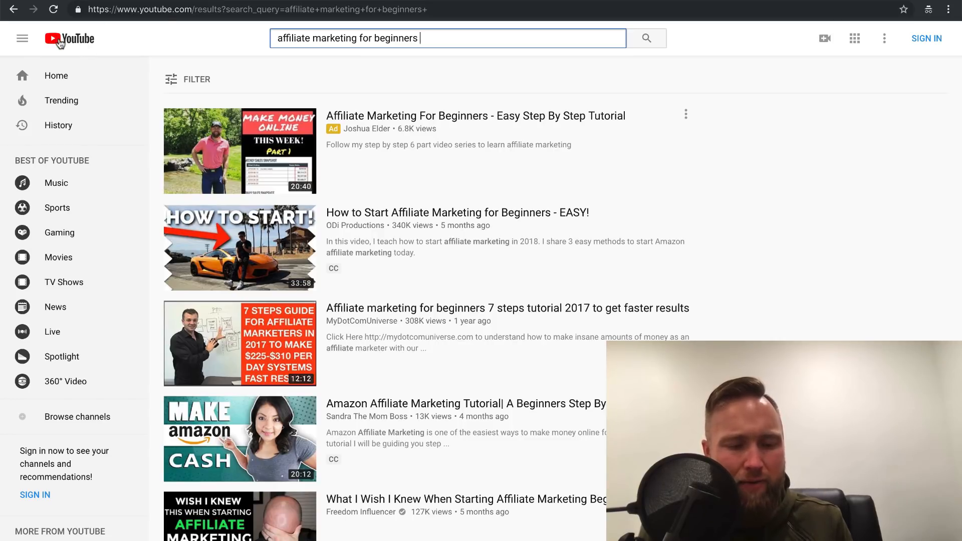
click(69, 38)
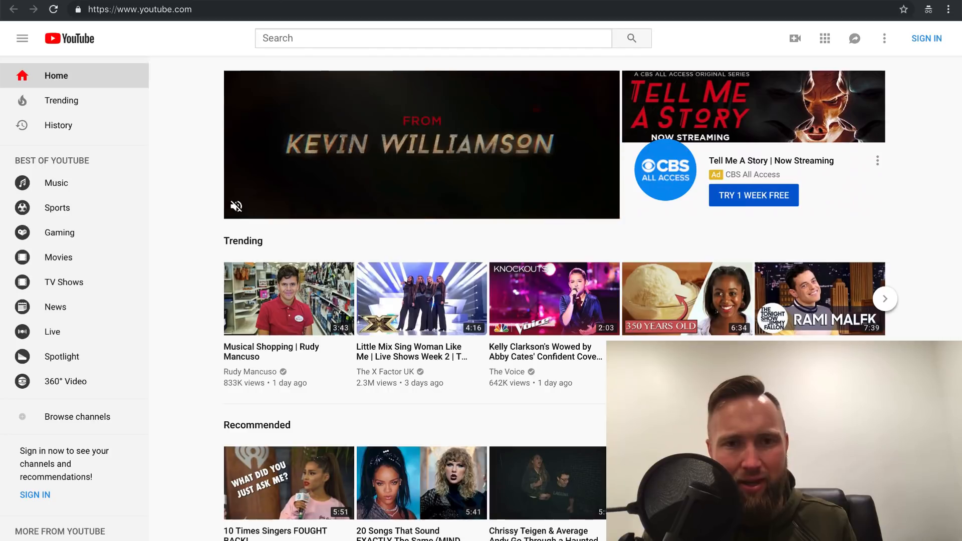
key(Return)
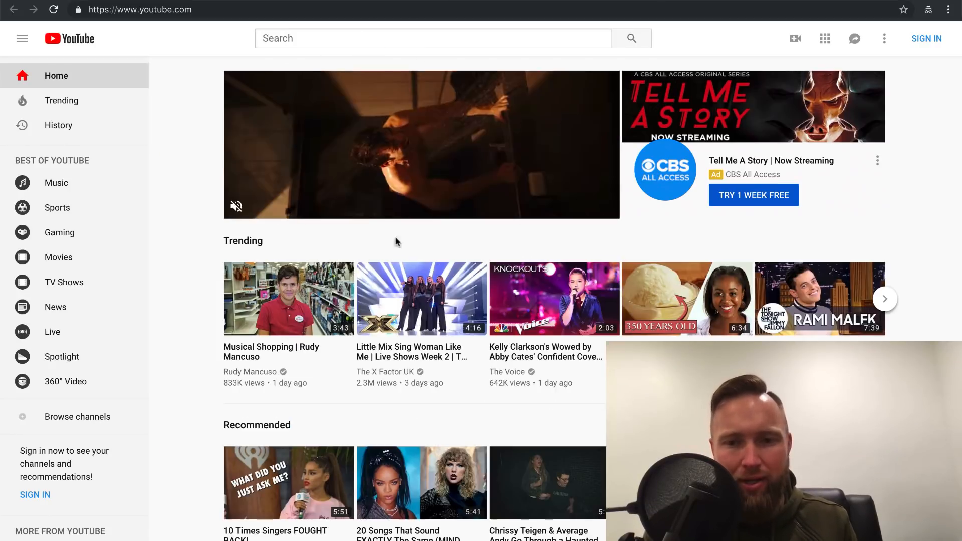
scroll(down, 3)
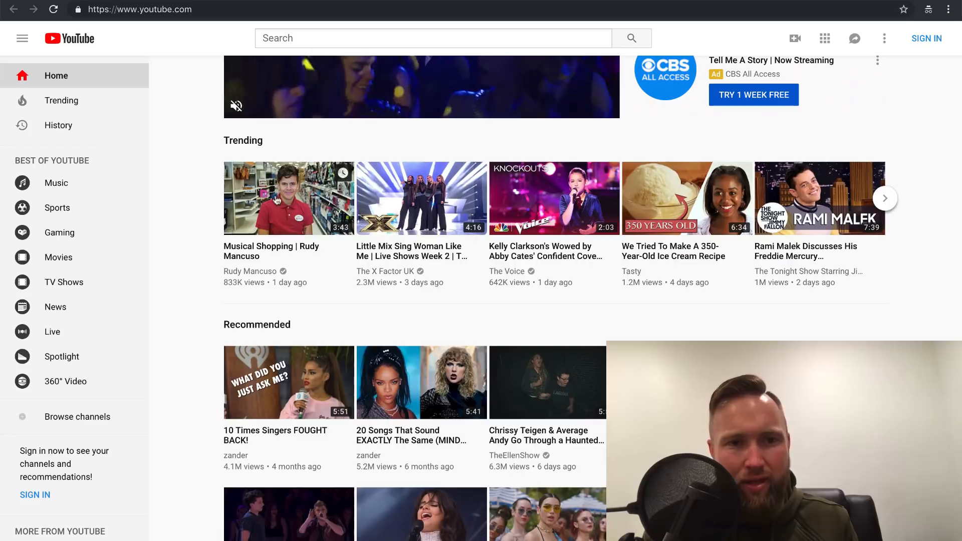
scroll(down, 3)
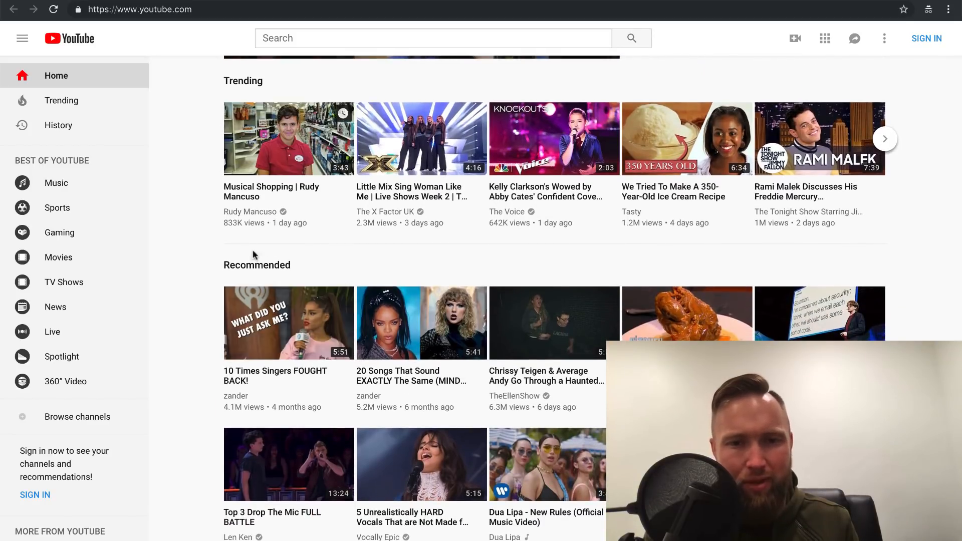
mouse_move(433, 269)
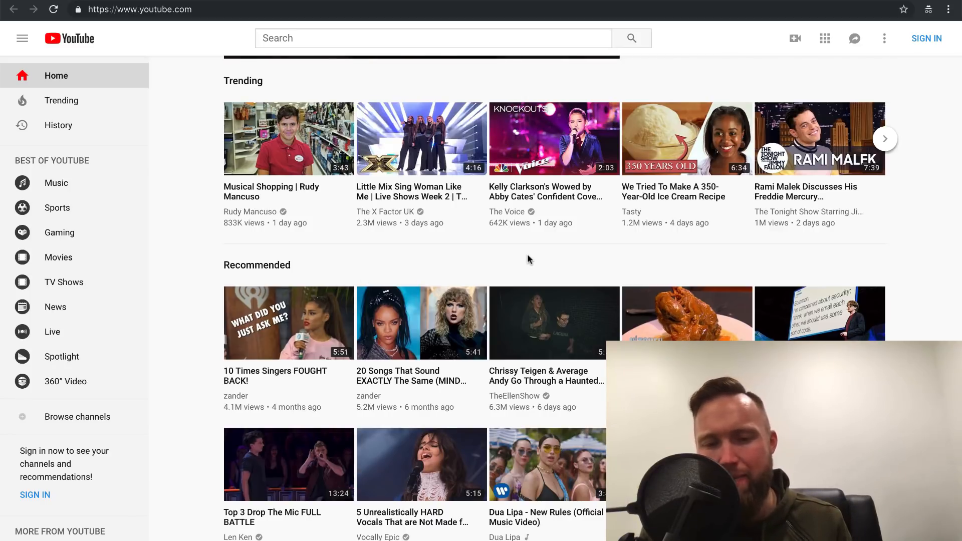
scroll(up, 3)
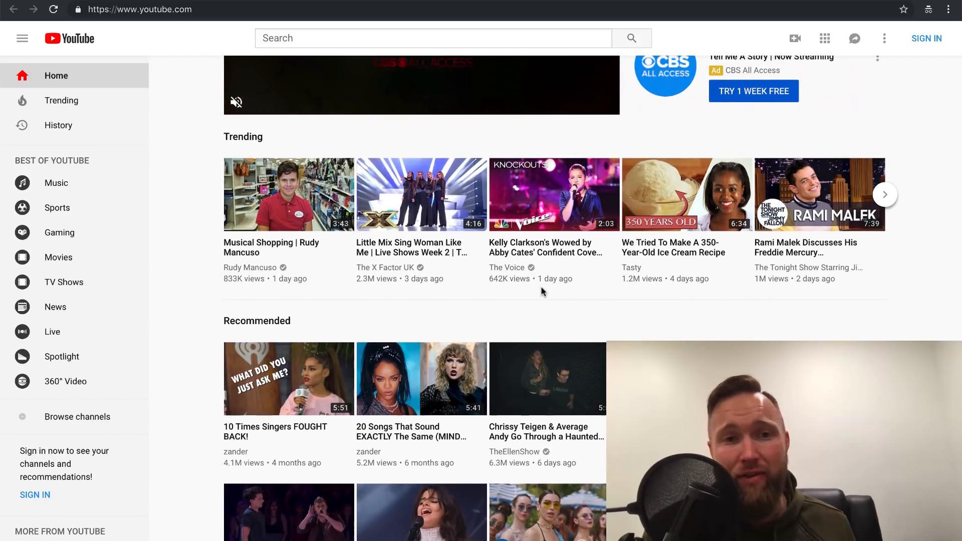
- View the six-figure business video, then return and rerun the search so the tutorial ad leads
click(631, 38)
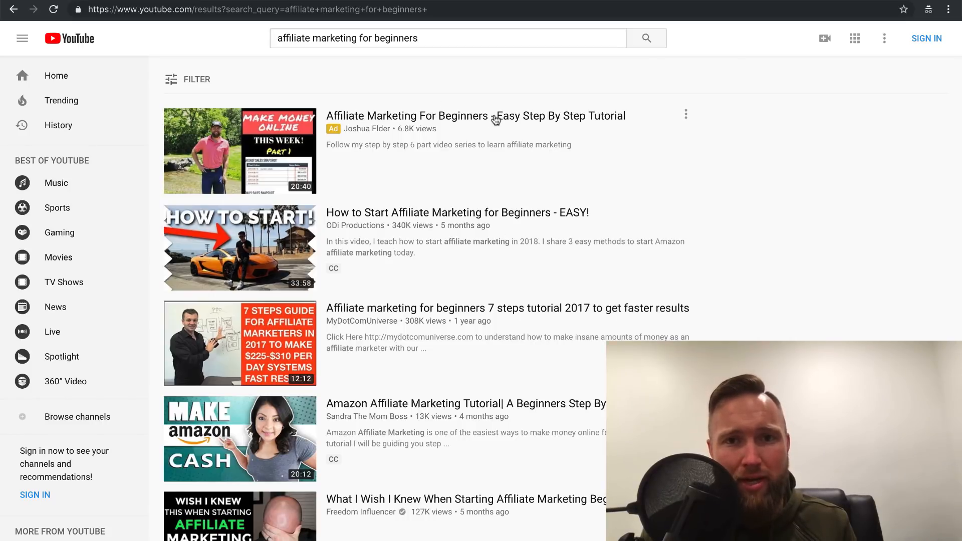
click(239, 151)
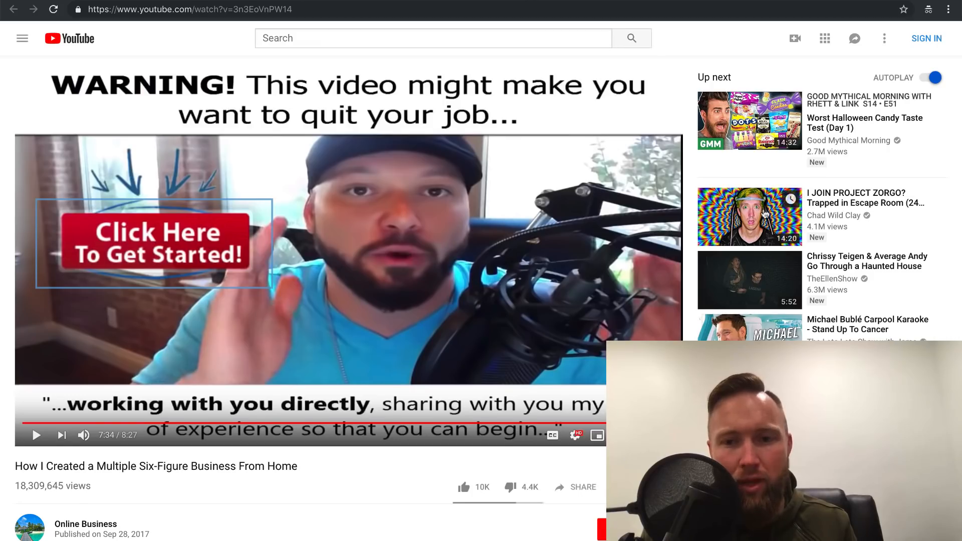
scroll(down, 3)
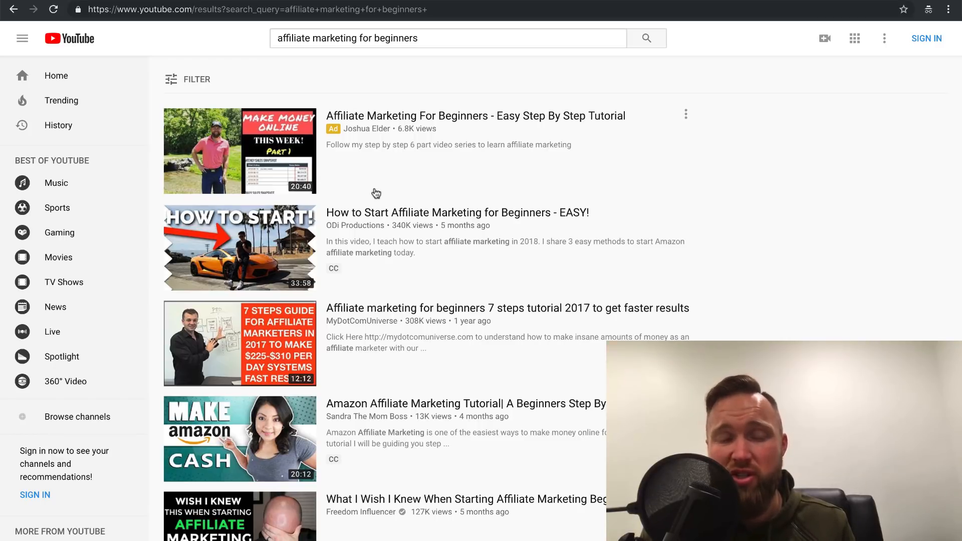
mouse_move(469, 127)
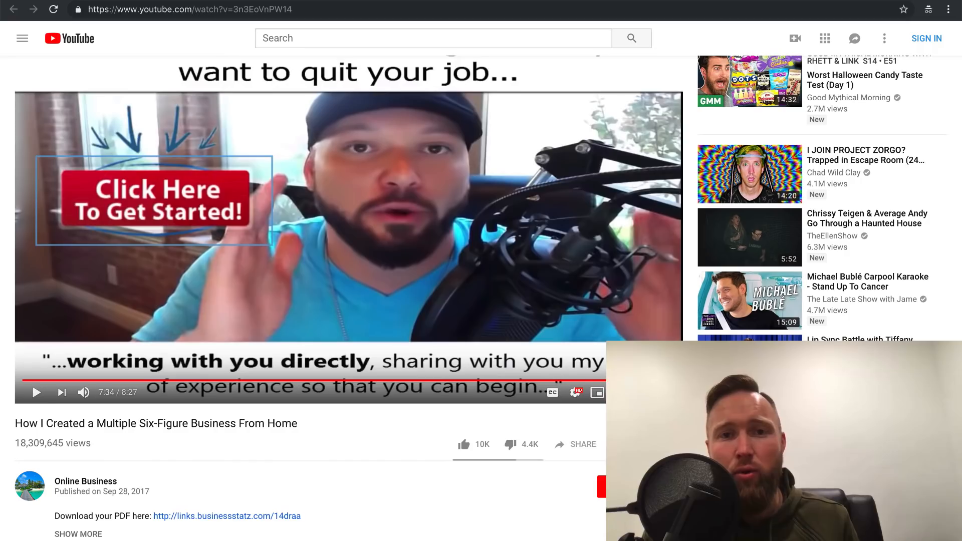
click(645, 38)
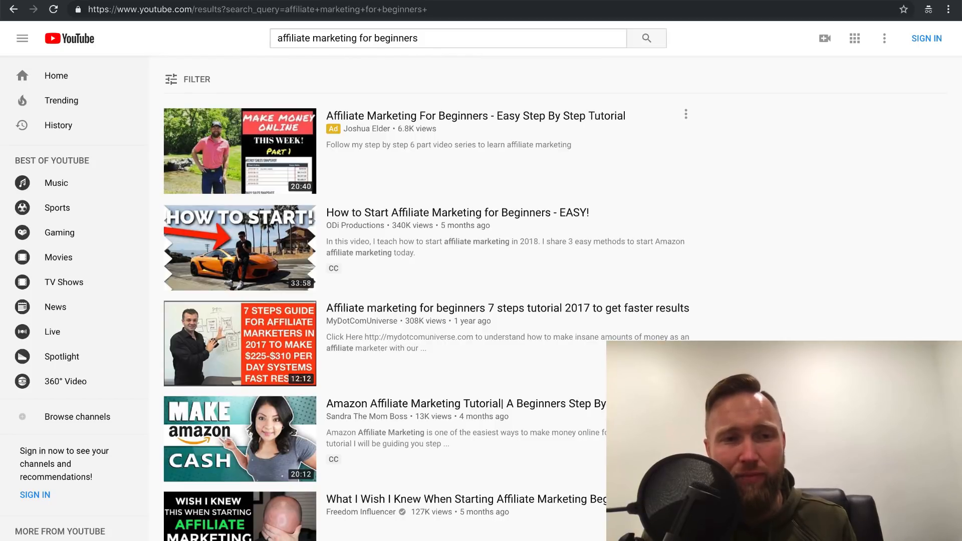
mouse_move(189, 41)
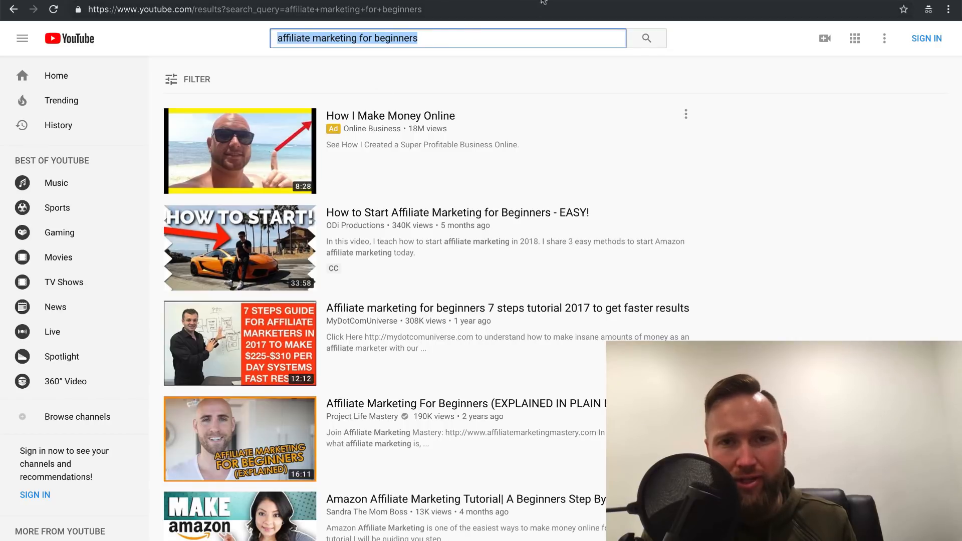
click(240, 151)
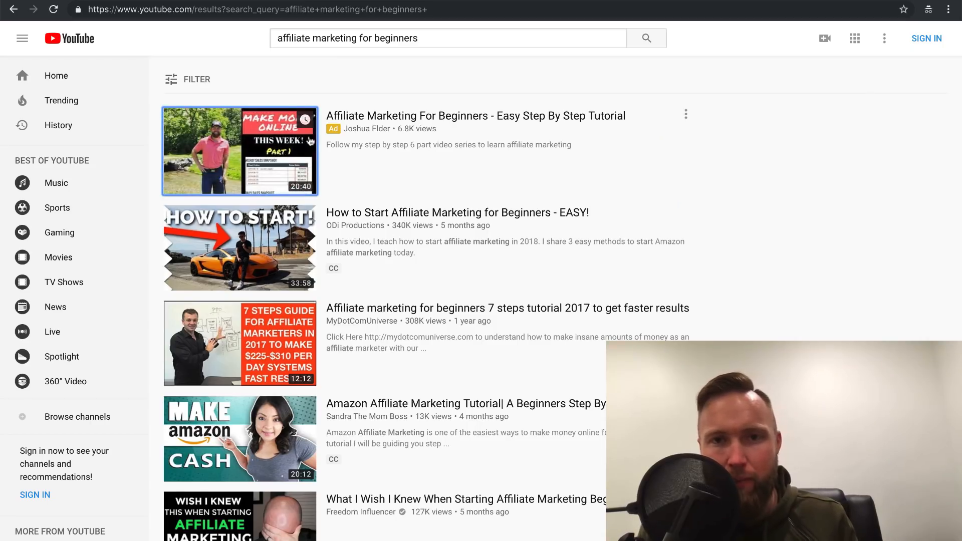
- Open the promoted beginners tutorial video, mute it, and pause it at 2:40
click(240, 151)
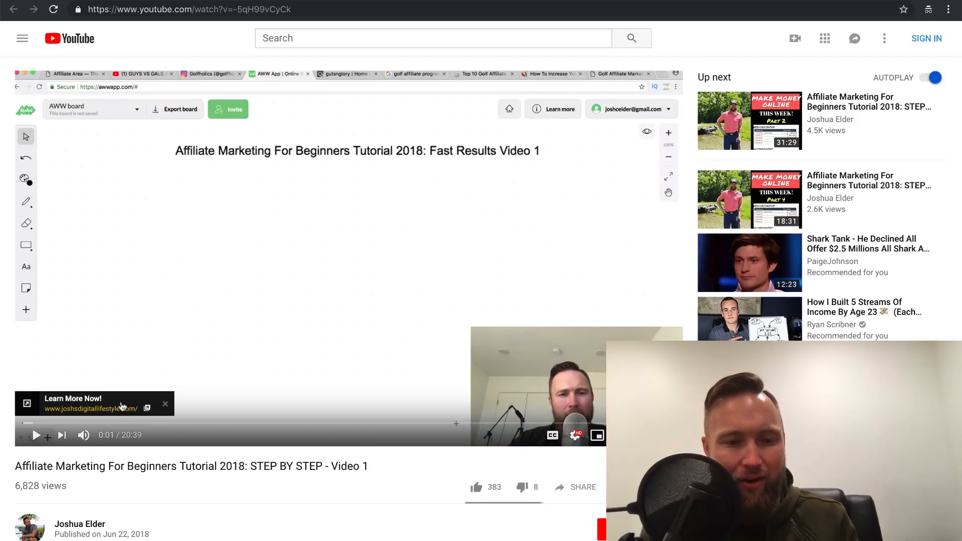
mouse_move(112, 415)
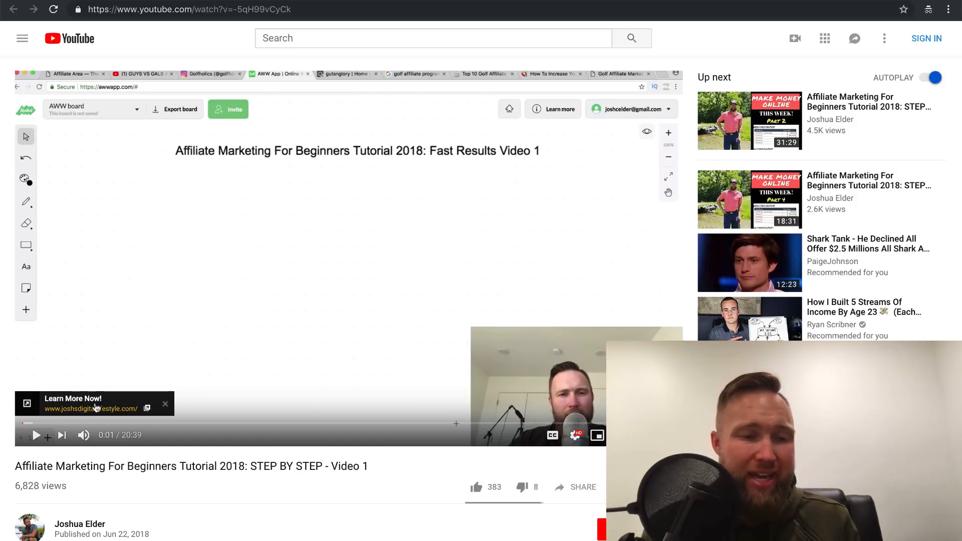
mouse_move(85, 423)
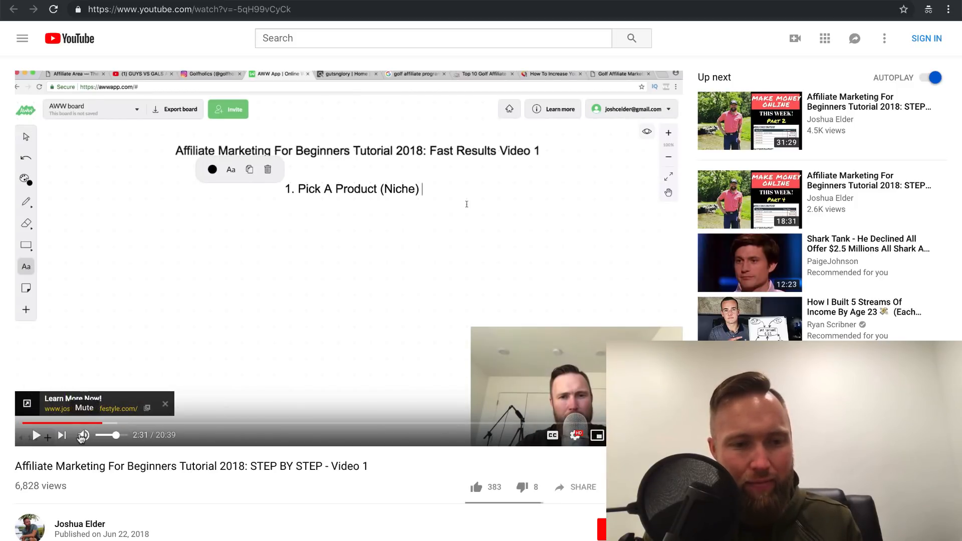
click(36, 435)
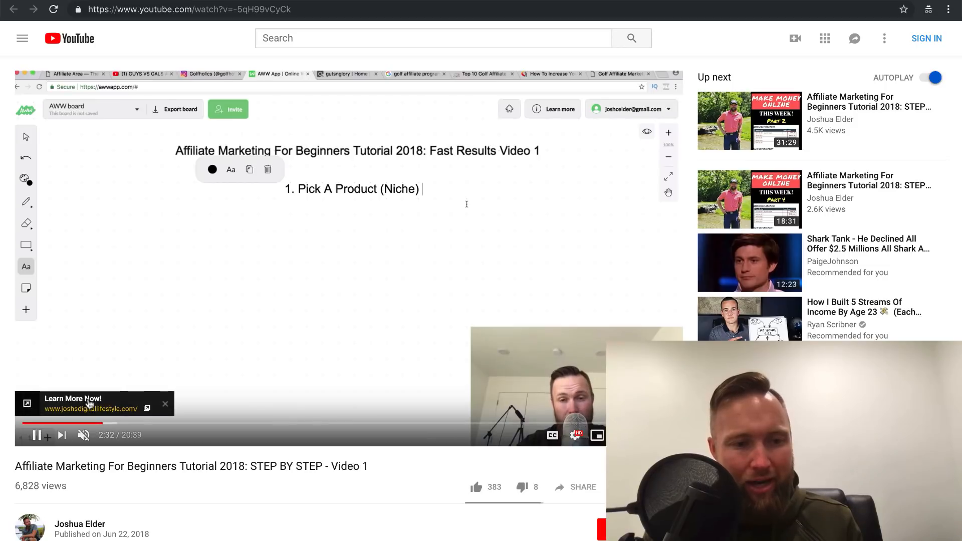
click(164, 403)
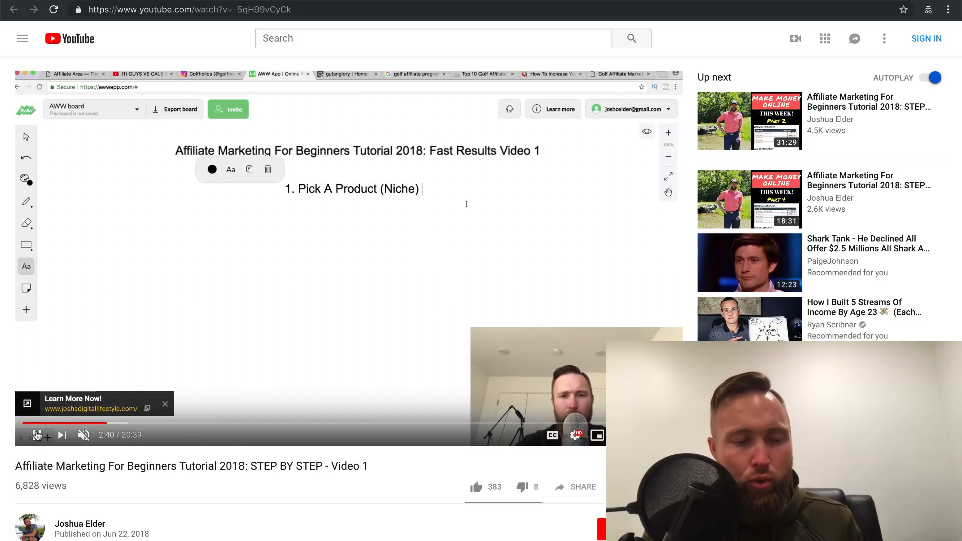
click(165, 404)
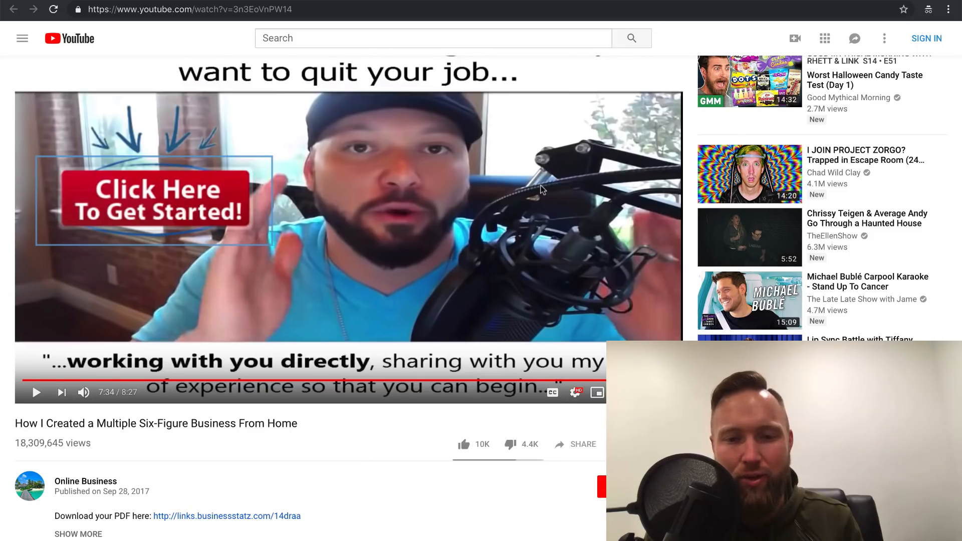
- Scroll up the watch page before heading back to the search results
scroll(up, 3)
text(affiliate marketing for beginners)
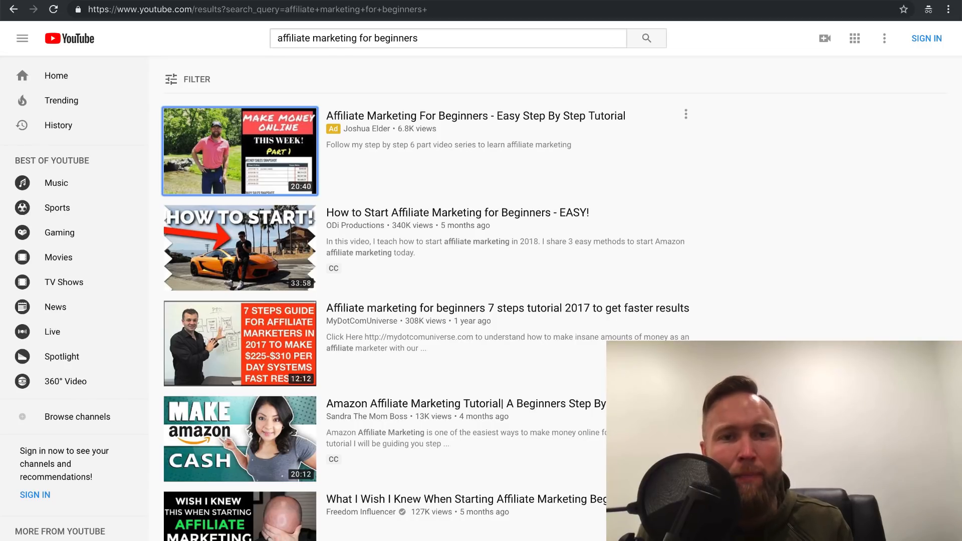
- Open the Step By Step Video 1 tutorial, go back to results, then return to it
click(240, 150)
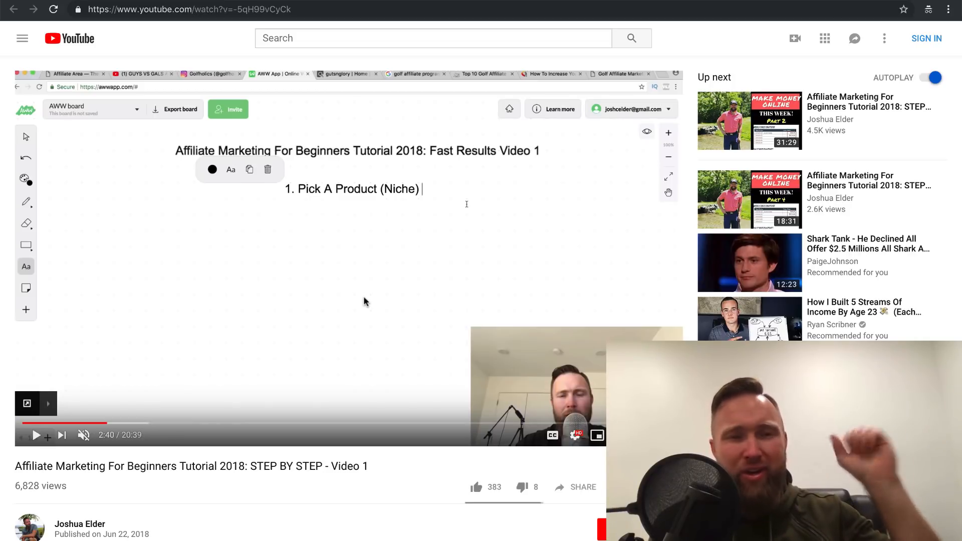
mouse_move(238, 43)
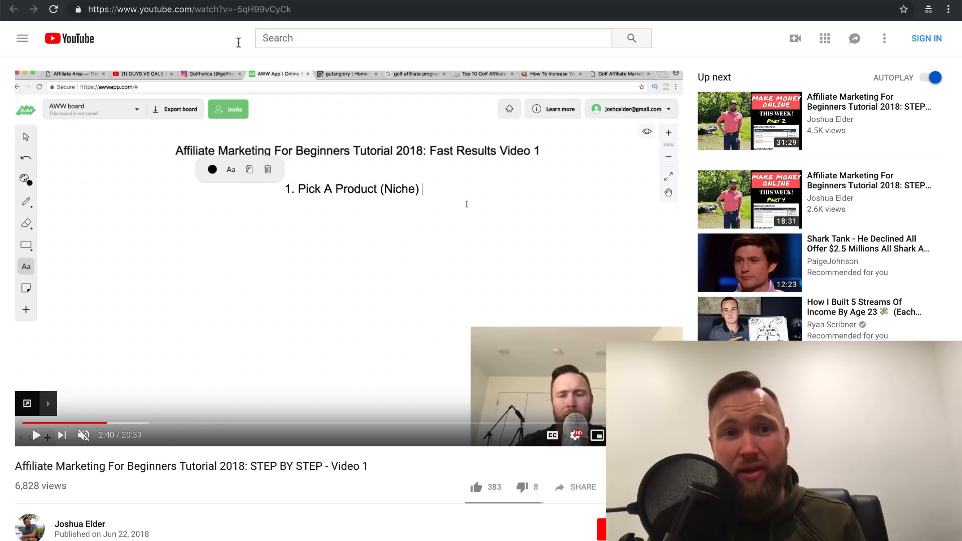
click(645, 38)
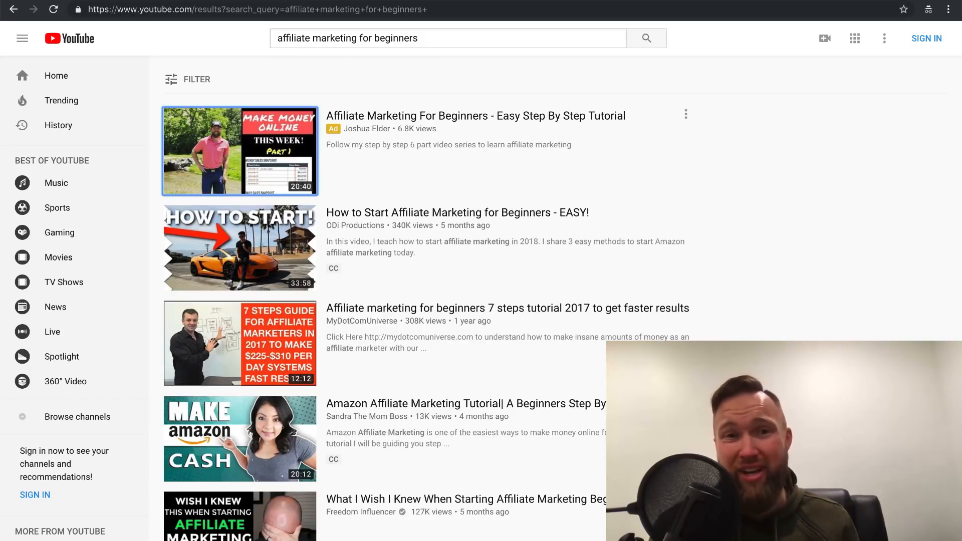
click(240, 151)
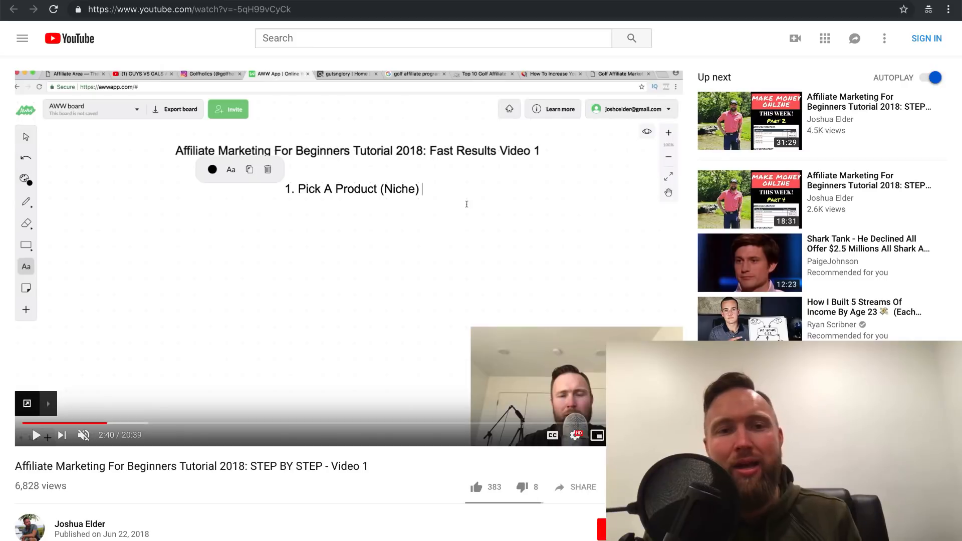